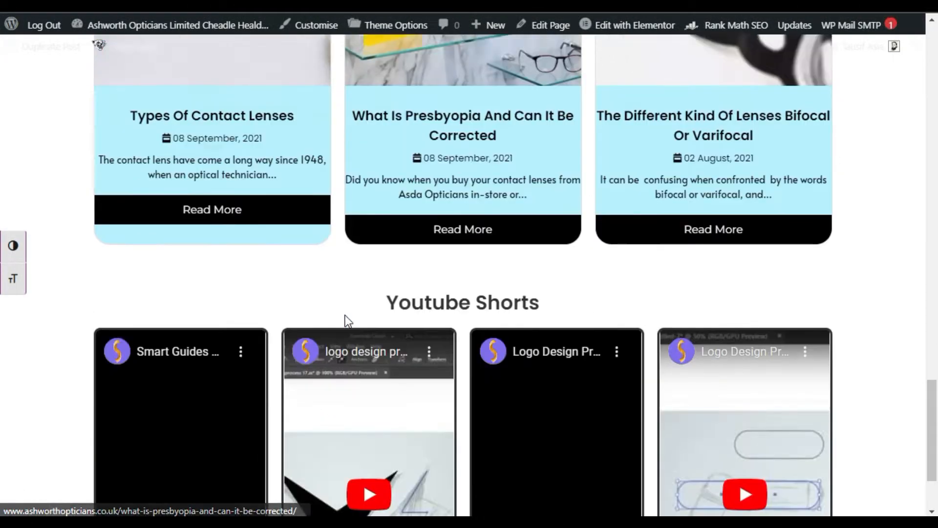
- Preview the first Youtube Shorts video on the site, then open the page in Elementor
{"action": "scroll", "scroll_direction": "down", "scroll_amount": 3}
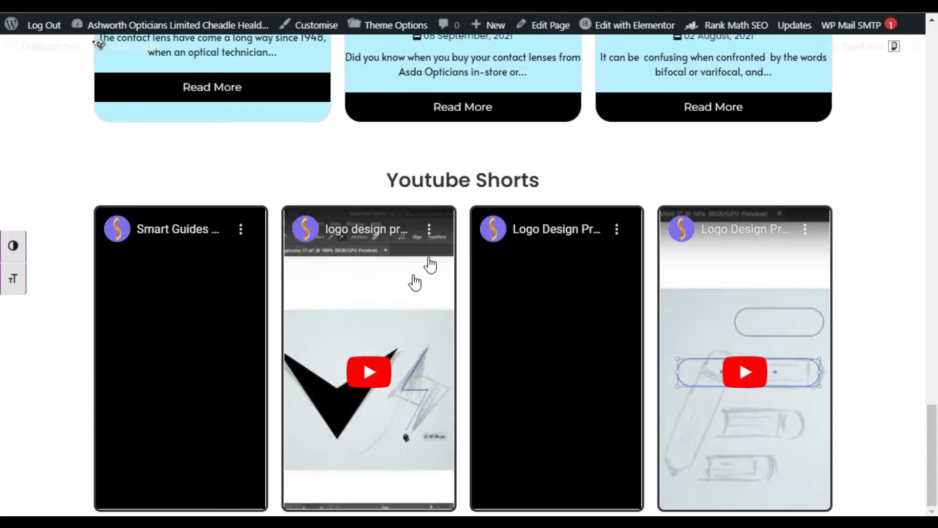
{"action": "mouse_move", "coordinate": [387, 254]}
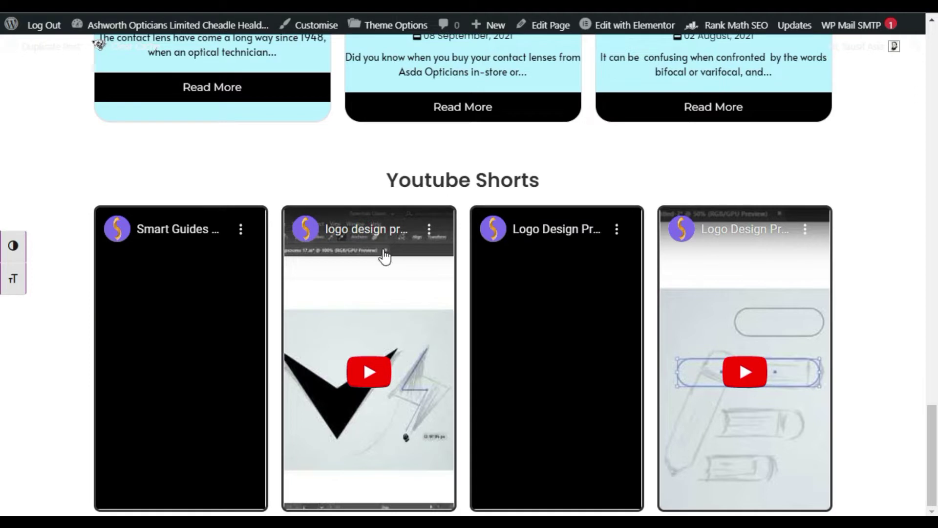
{"action": "mouse_move", "coordinate": [328, 363]}
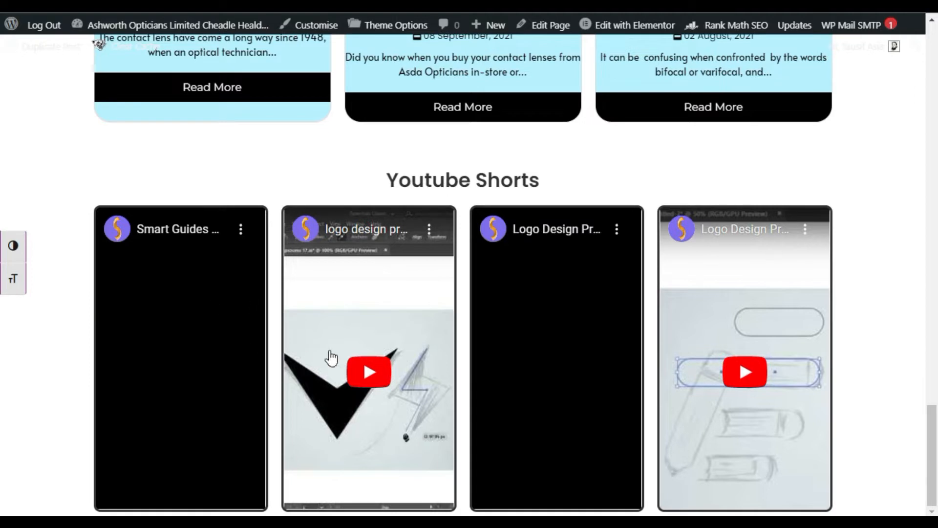
{"action": "mouse_move", "coordinate": [174, 350]}
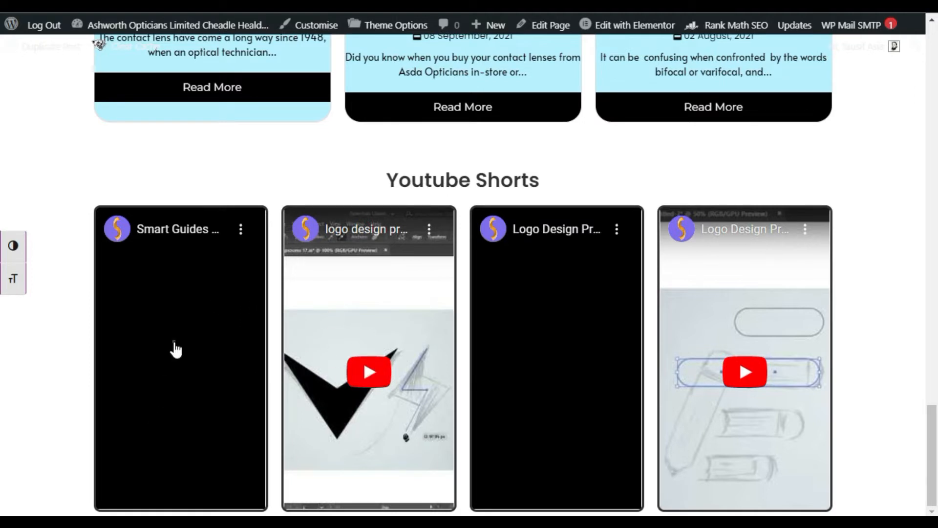
{"action": "left_click", "coordinate": [175, 352]}
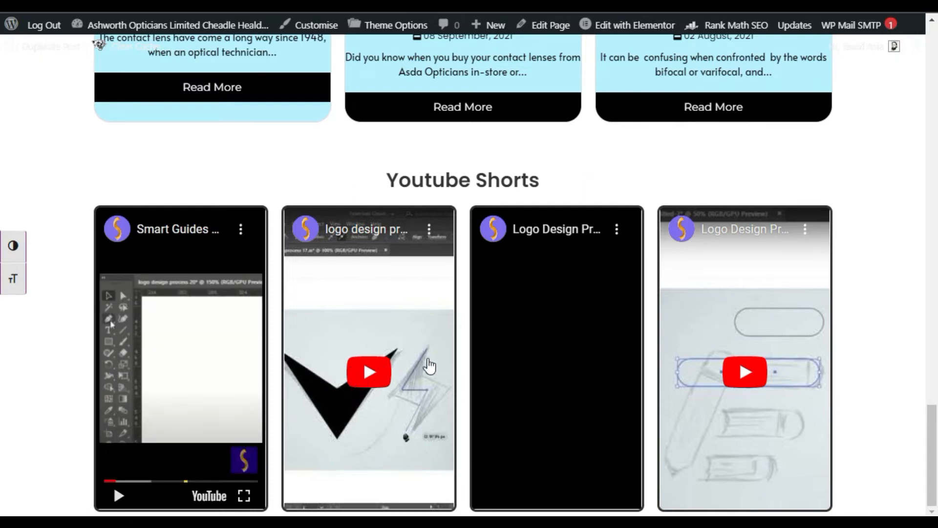
{"action": "mouse_move", "coordinate": [227, 357]}
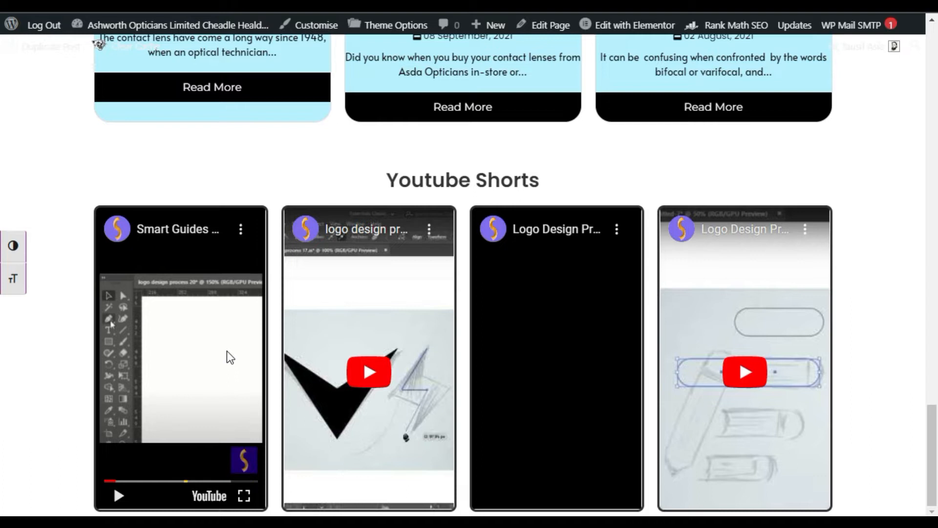
{"action": "mouse_move", "coordinate": [374, 373]}
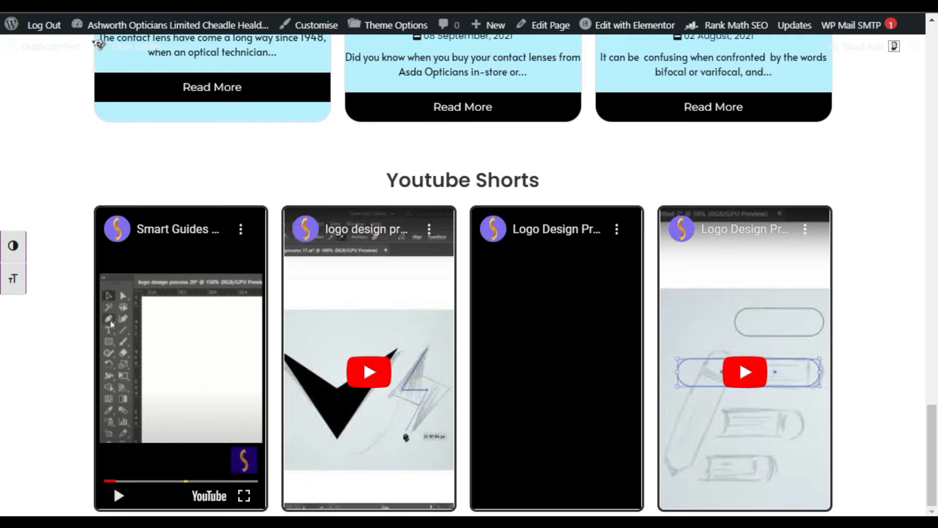
{"action": "left_click", "coordinate": [634, 25]}
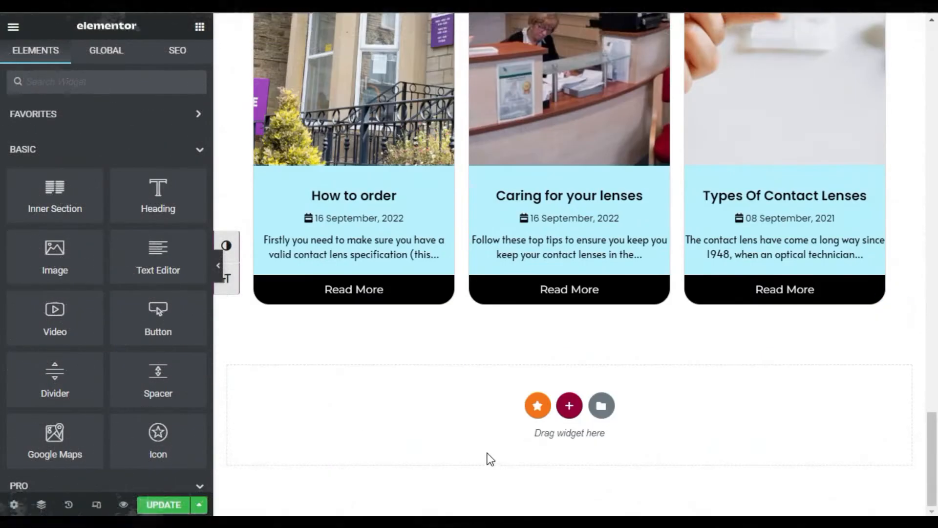
- Add a single-column section below the blog cards with a top margin of 50
{"action": "left_click", "coordinate": [569, 406]}
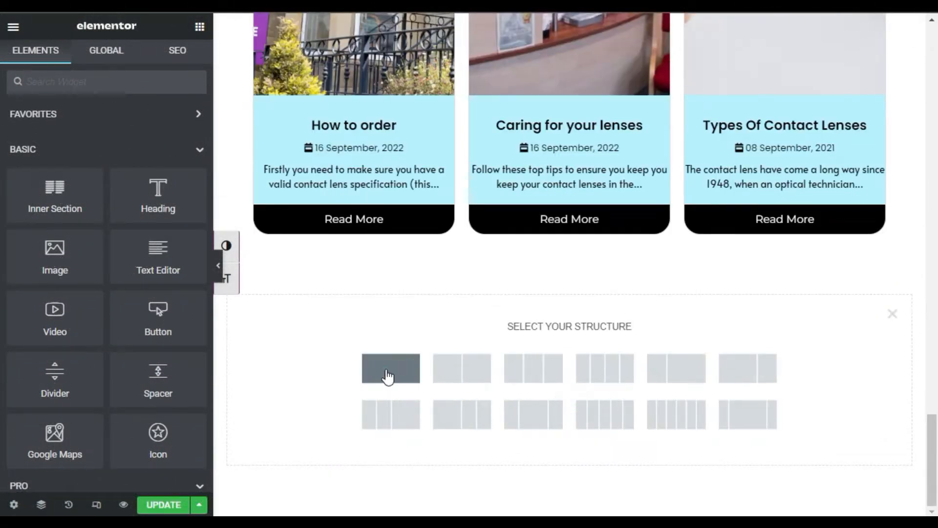
{"action": "left_click", "coordinate": [390, 369]}
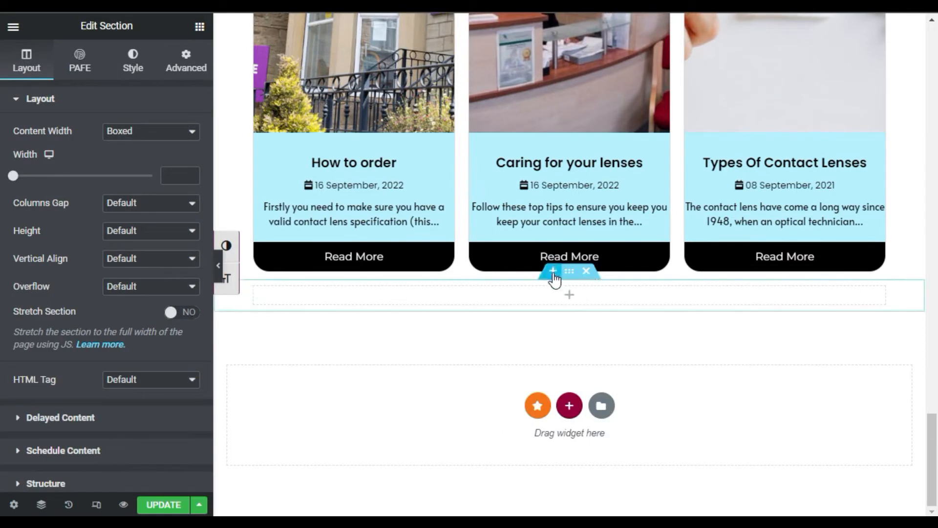
{"action": "left_click", "coordinate": [185, 57]}
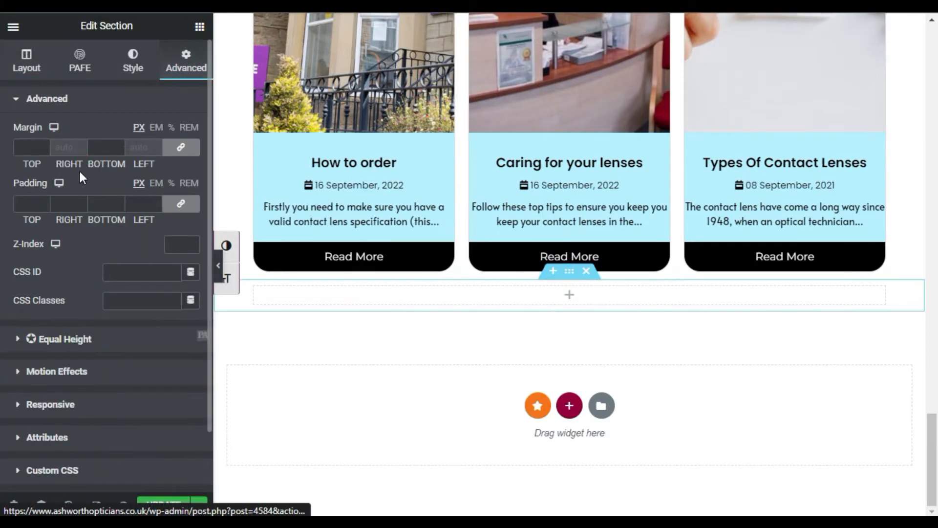
{"action": "left_click", "coordinate": [23, 147]}
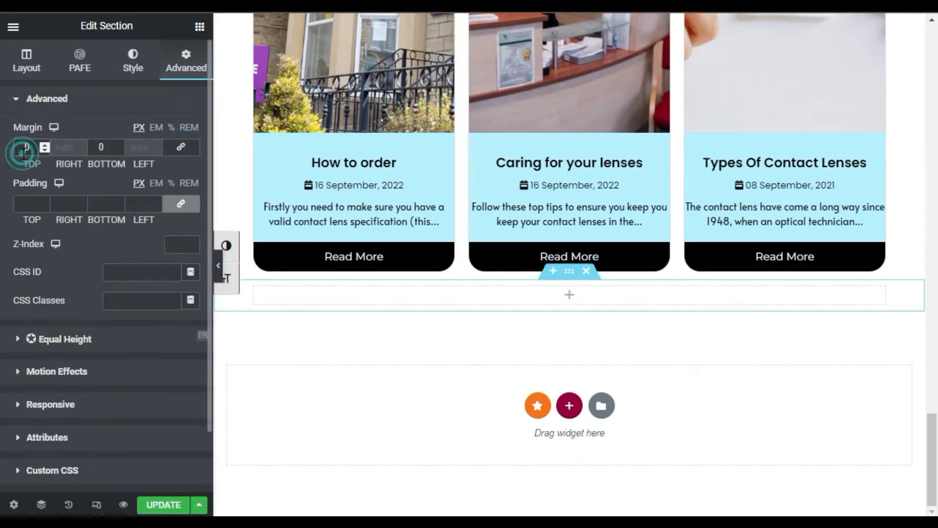
{"action": "type", "text": "50"}
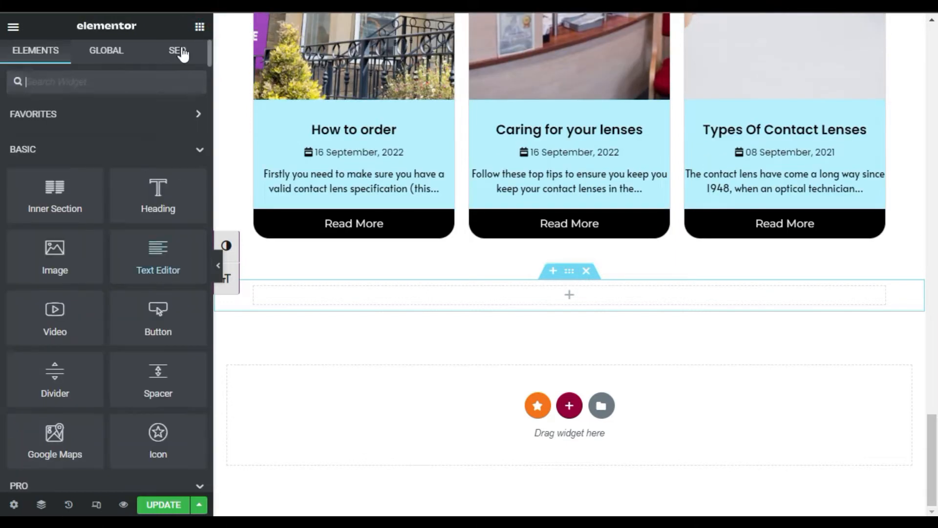
{"action": "mouse_move", "coordinate": [154, 208]}
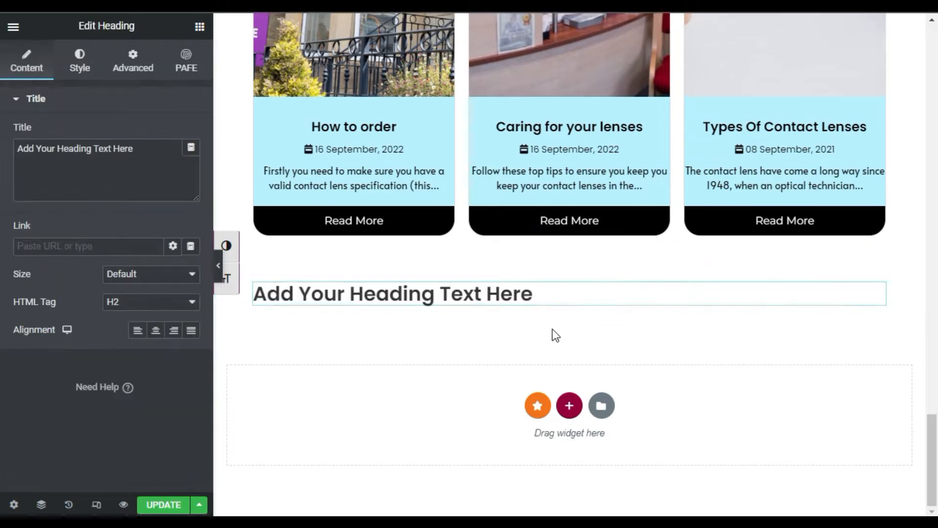
- Add a centered 'Youtube Shorts' heading to the new section
{"action": "type", "text": "Youtube Shorts"}
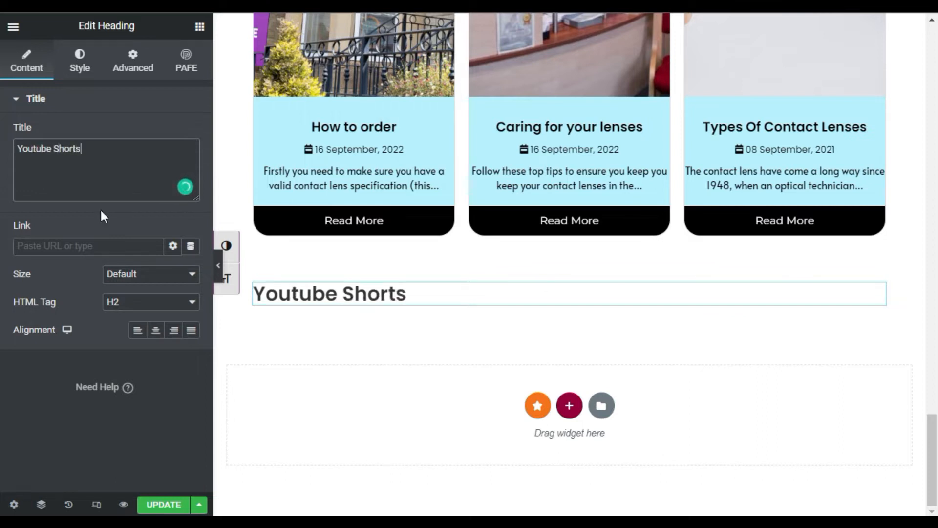
{"action": "left_click", "coordinate": [155, 329]}
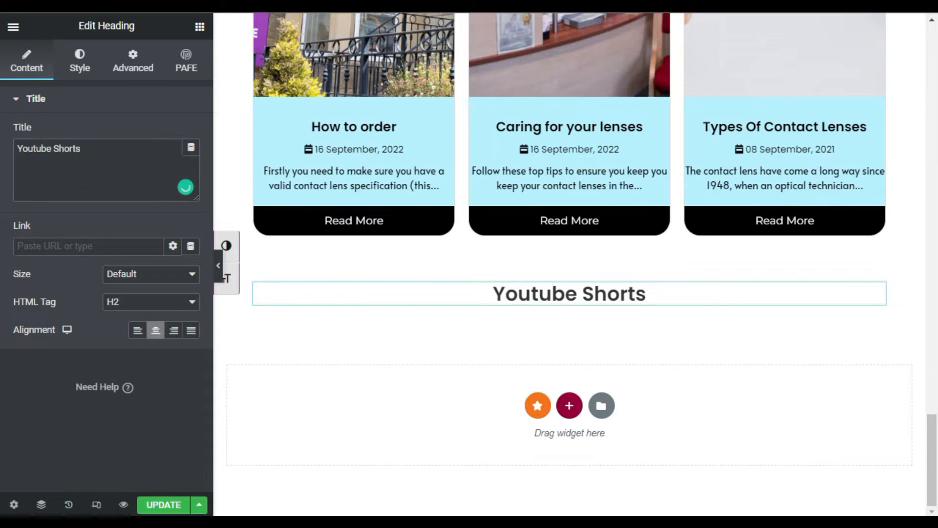
{"action": "left_click", "coordinate": [568, 405]}
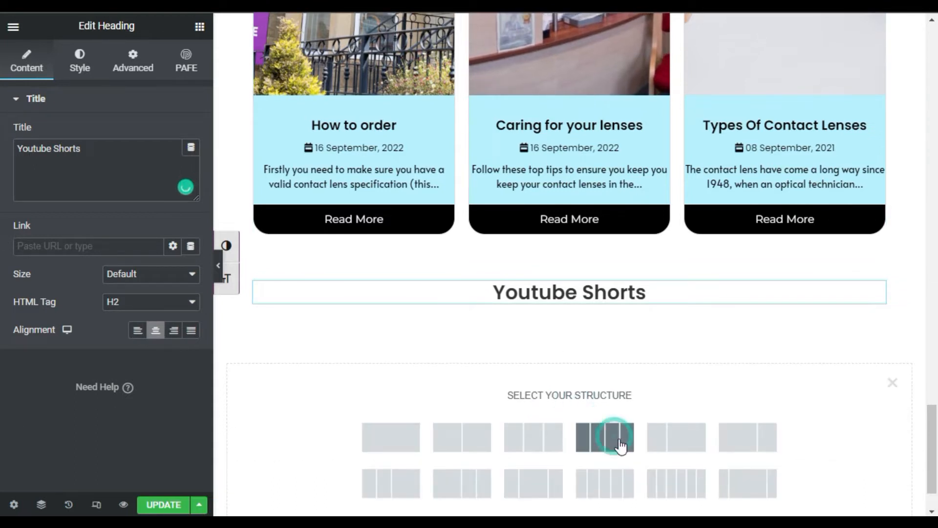
- Make the new section four columns and select the first video widget's existing link
{"action": "left_click", "coordinate": [612, 444]}
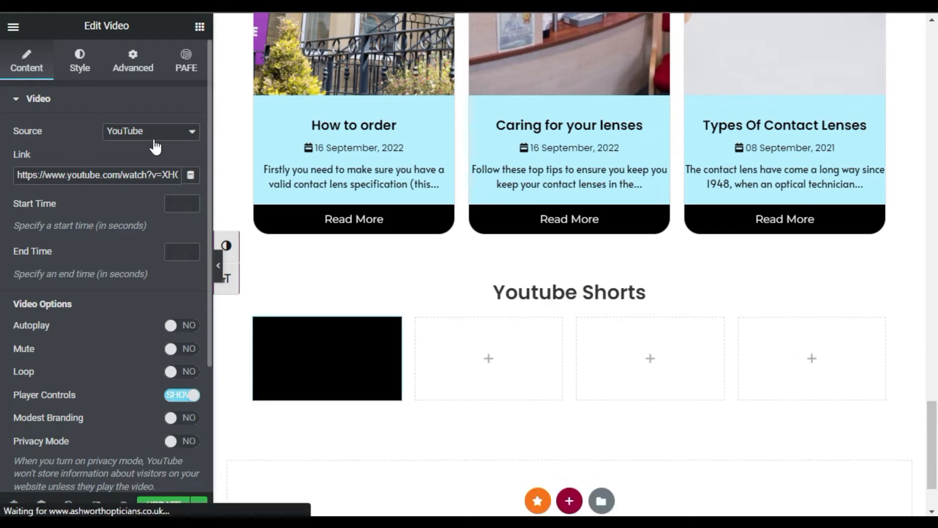
{"action": "double_click", "coordinate": [59, 175]}
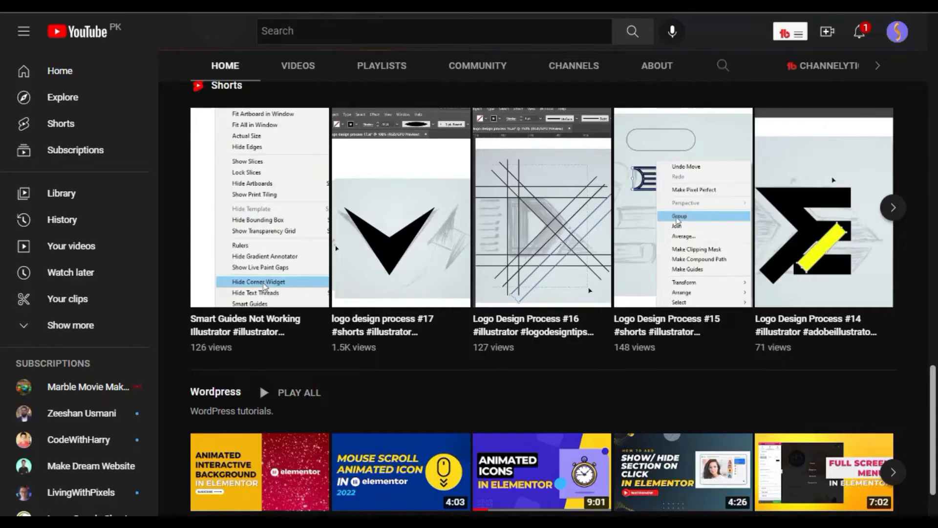
{"action": "mouse_move", "coordinate": [238, 199]}
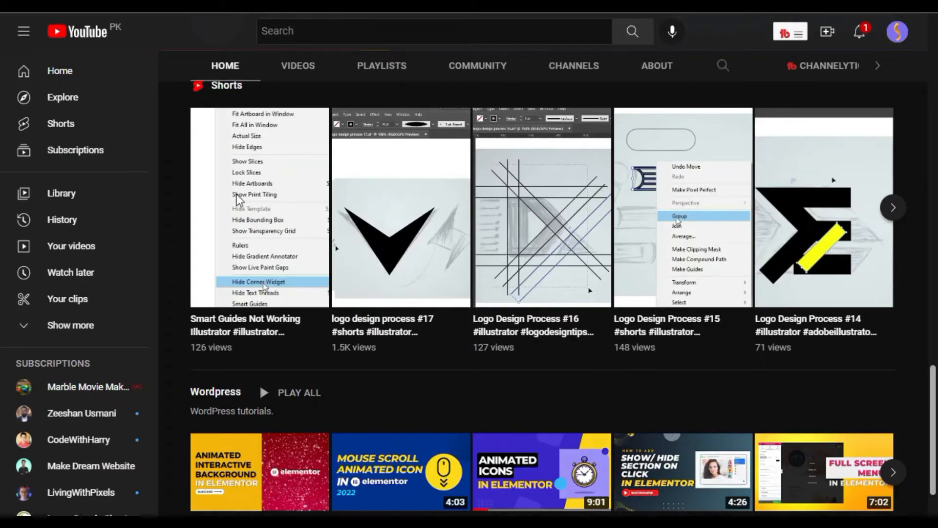
{"action": "mouse_move", "coordinate": [251, 338]}
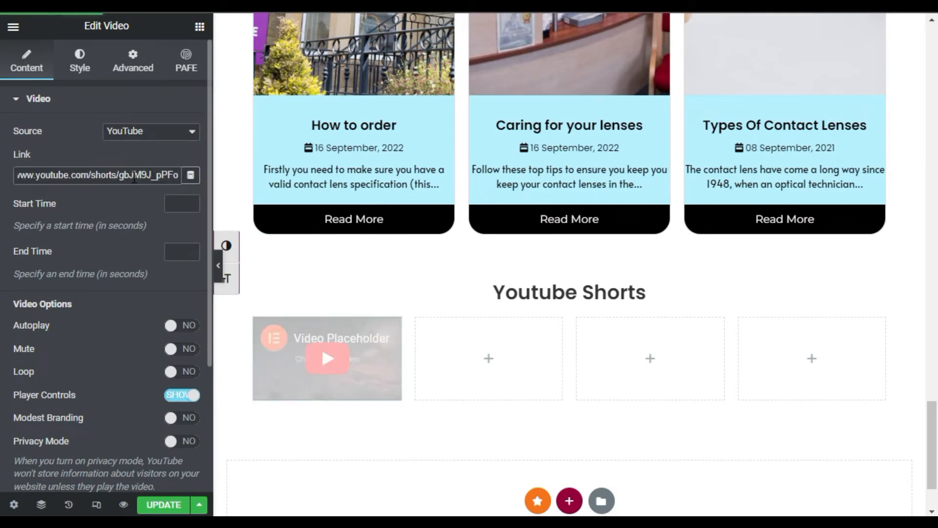
- Apply the pasted Shorts link to the first video and return to the channel's Shorts shelf
{"action": "left_click", "coordinate": [306, 342]}
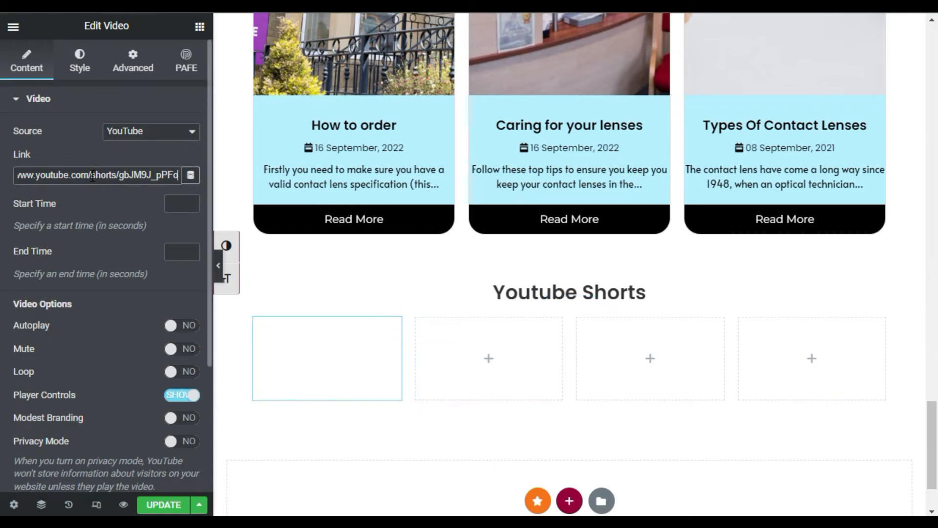
{"action": "left_click", "coordinate": [120, 175]}
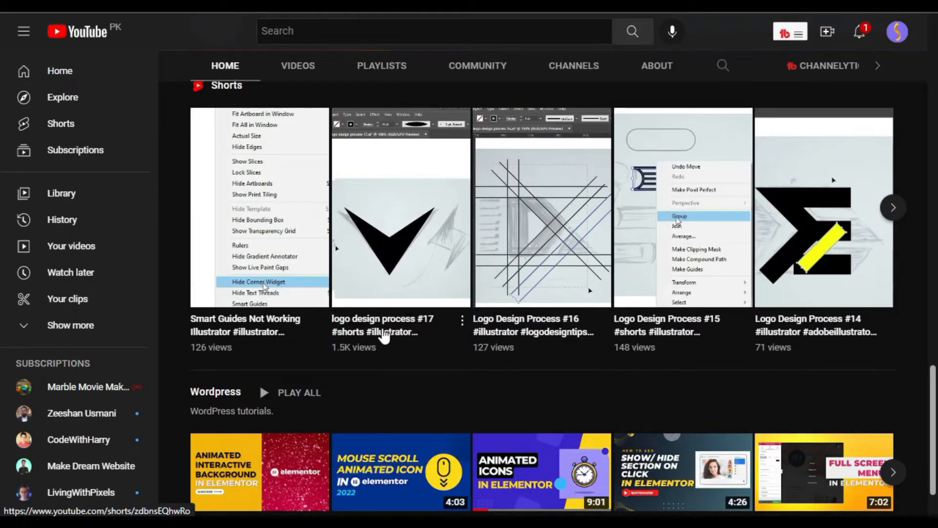
- Open the 'Smart Guides Not Working' Illustrator short and select its web address
{"action": "left_click", "coordinate": [540, 342]}
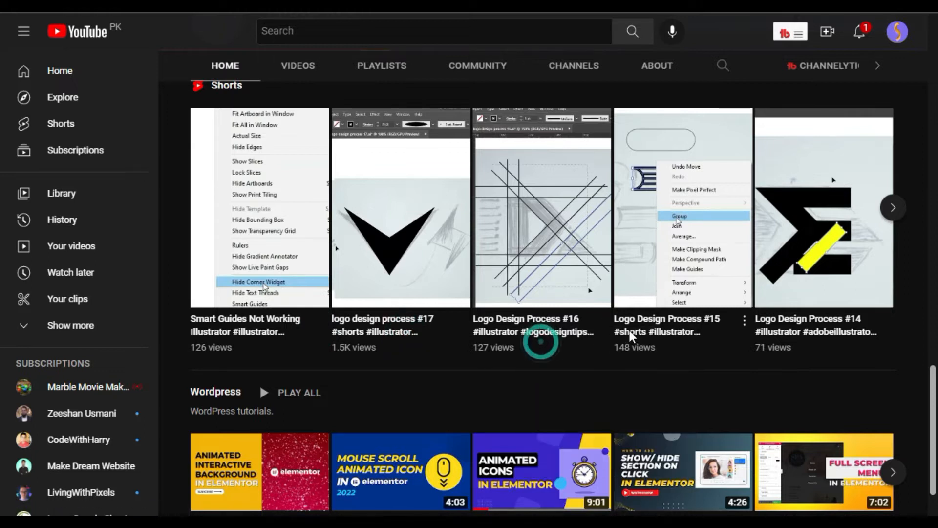
{"action": "left_click", "coordinate": [257, 206]}
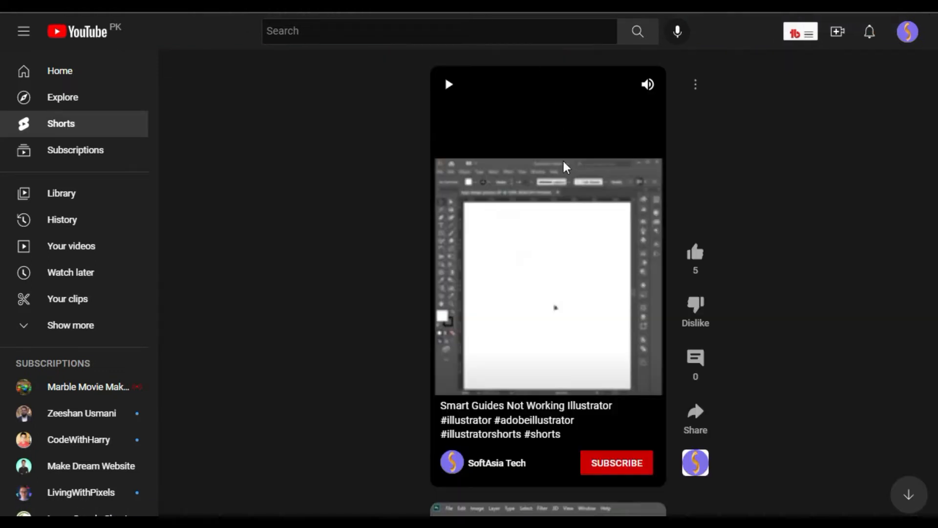
{"action": "mouse_move", "coordinate": [497, 239]}
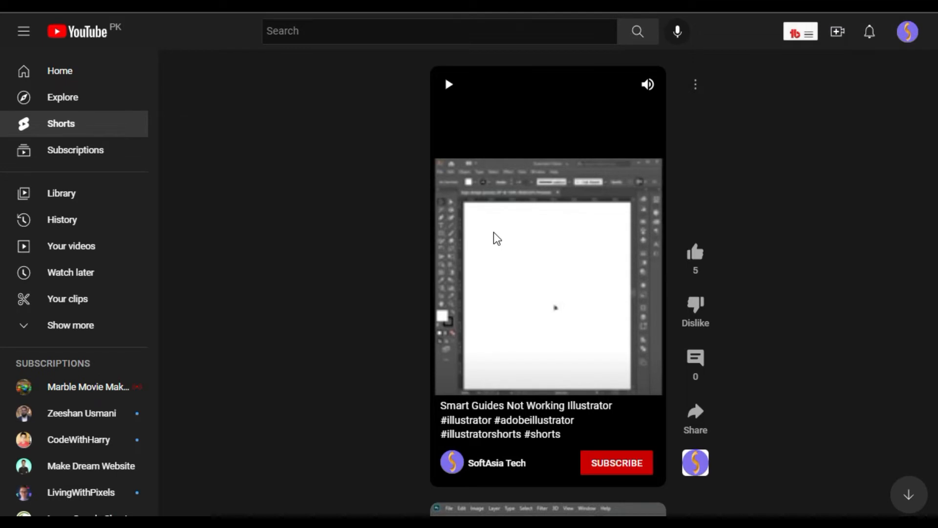
{"action": "left_click", "coordinate": [695, 84]}
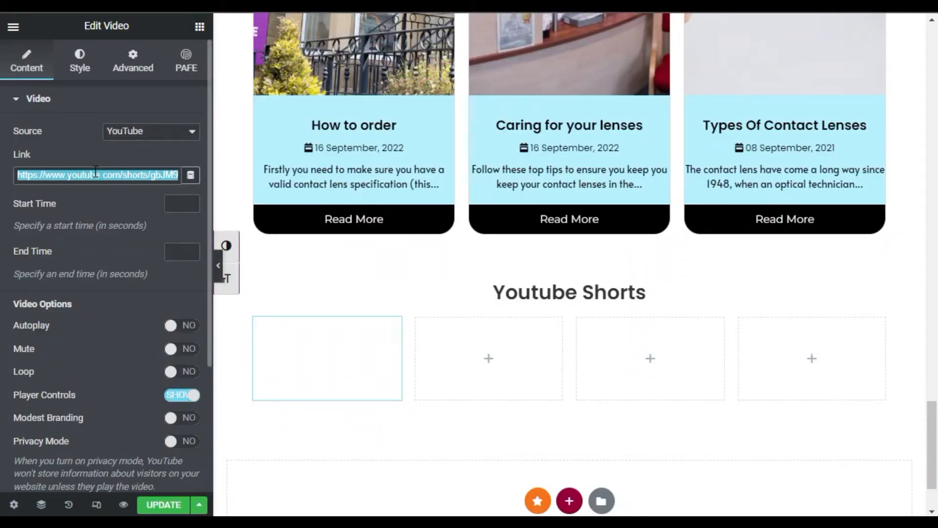
{"action": "type", "text": "https://youtu.be/gbJM9J_pPFo"}
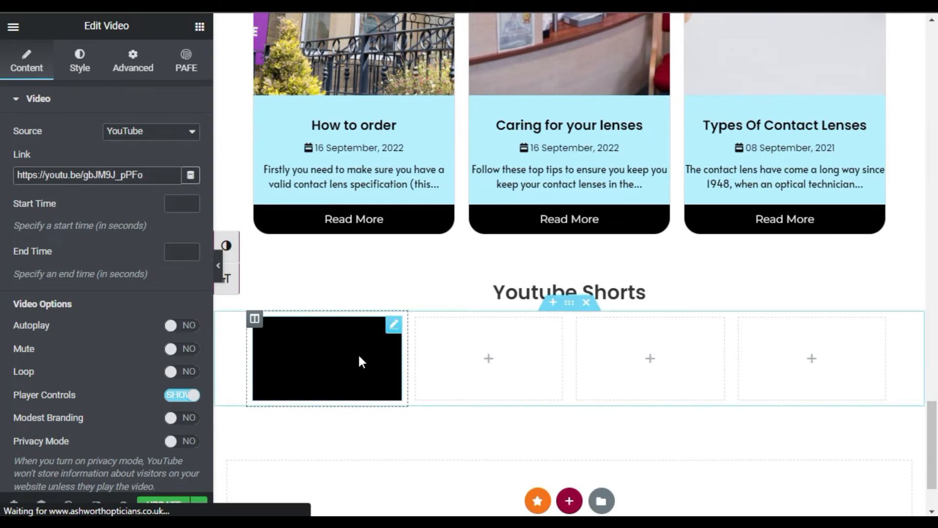
{"action": "left_click", "coordinate": [79, 61]}
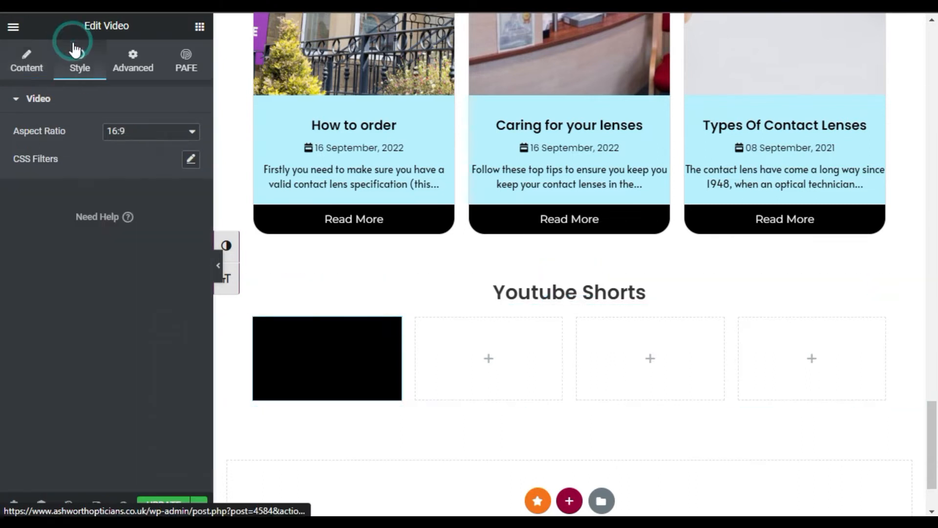
{"action": "left_click", "coordinate": [150, 132]}
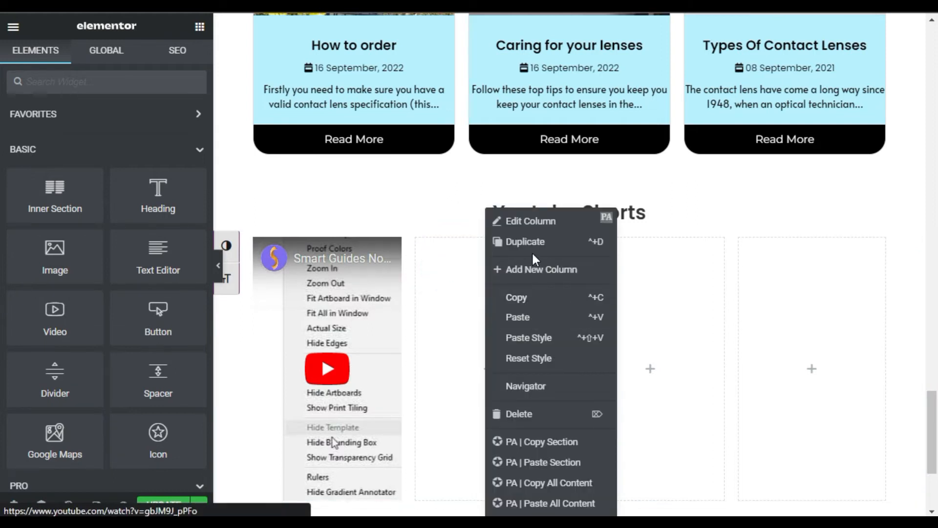
{"action": "left_click", "coordinate": [530, 220]}
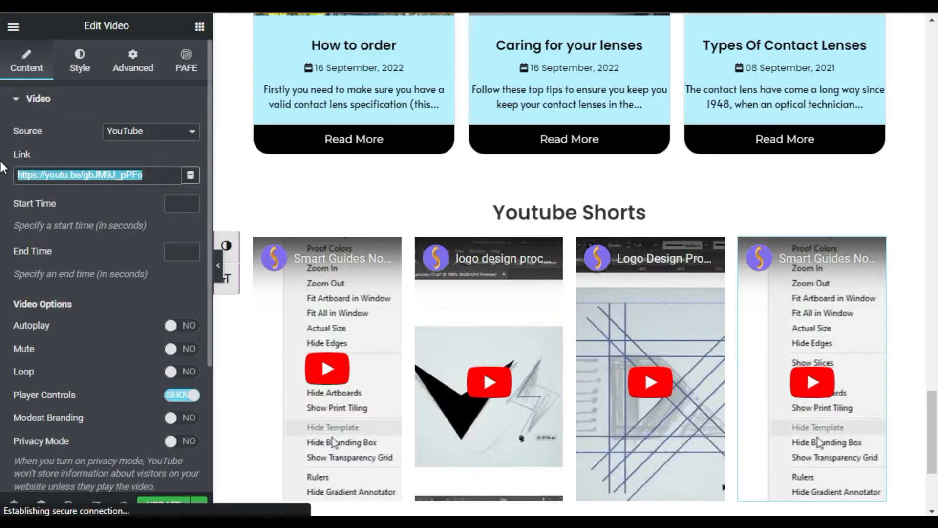
{"action": "type", "text": "https://youtu.be/tCKGHsiqisQ"}
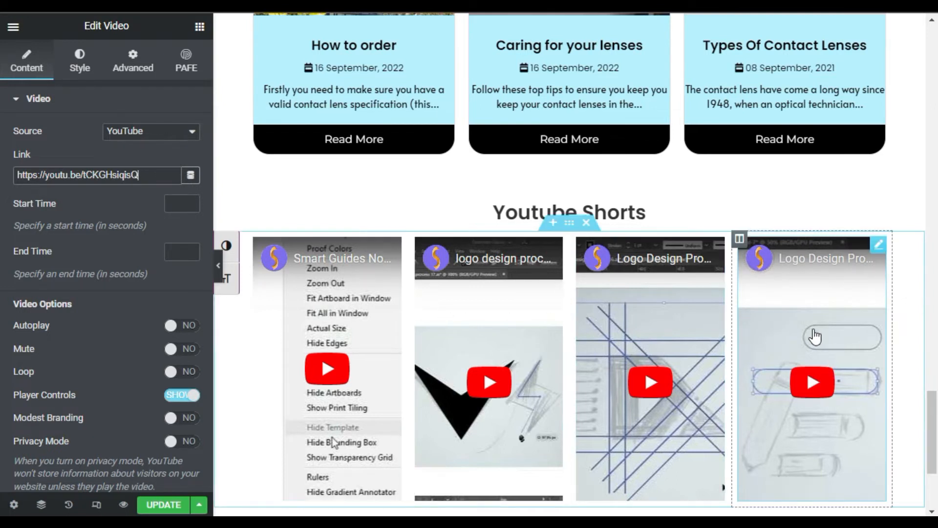
- Give the shorts videos a solid border with rounded corners
{"action": "scroll", "scroll_direction": "down", "scroll_amount": 3}
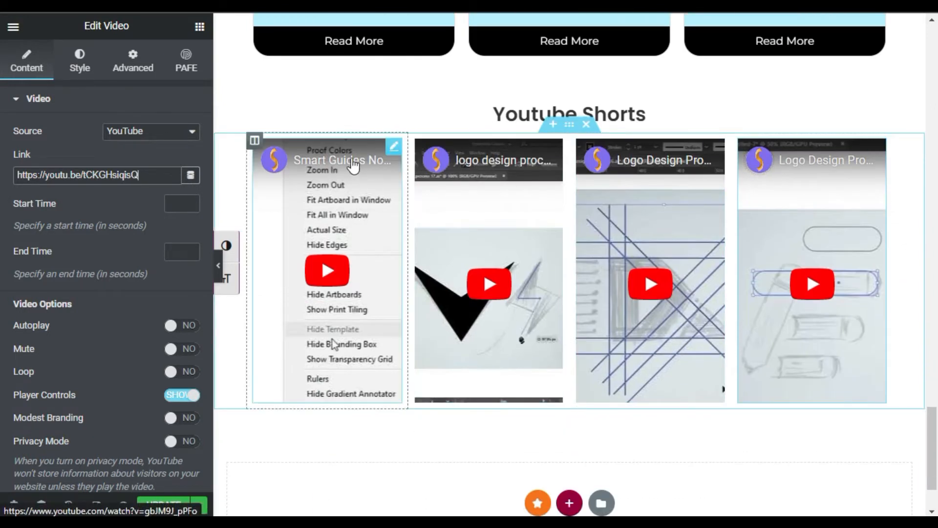
{"action": "left_click", "coordinate": [80, 59]}
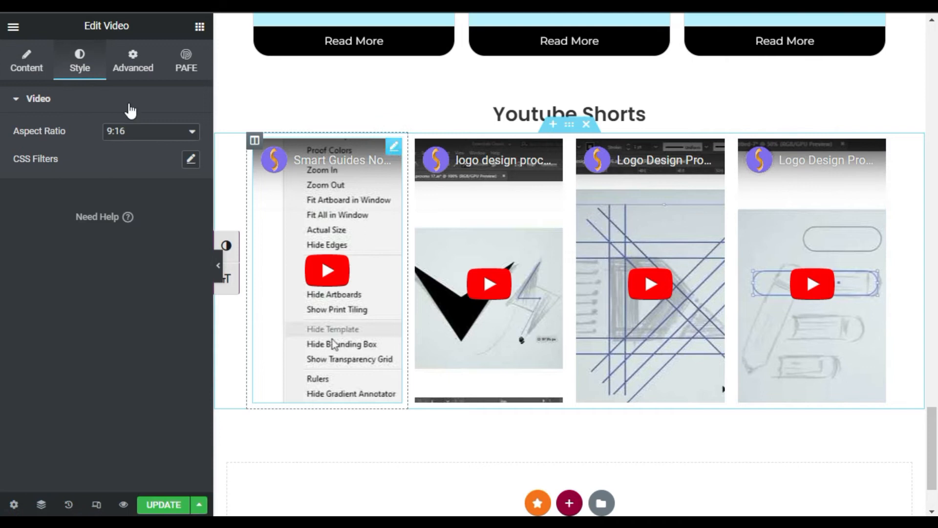
{"action": "left_click", "coordinate": [133, 61]}
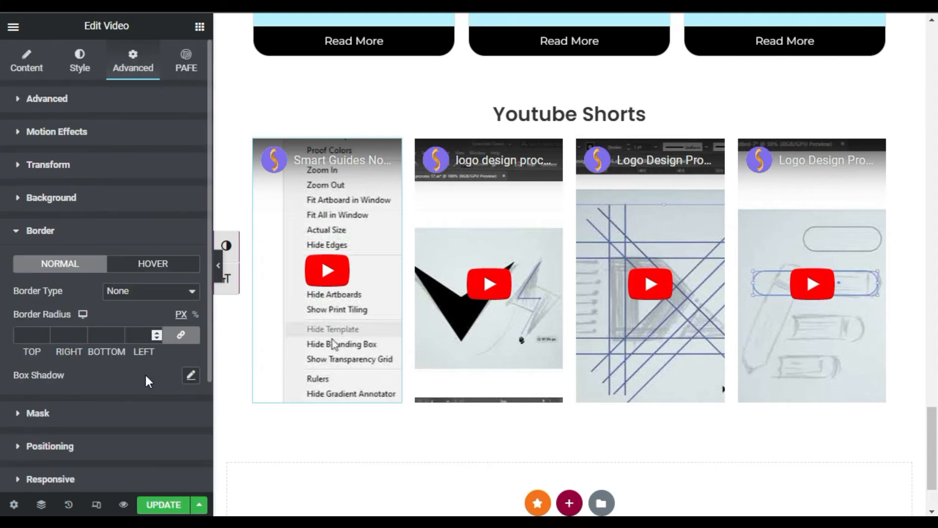
{"action": "left_click", "coordinate": [151, 290]}
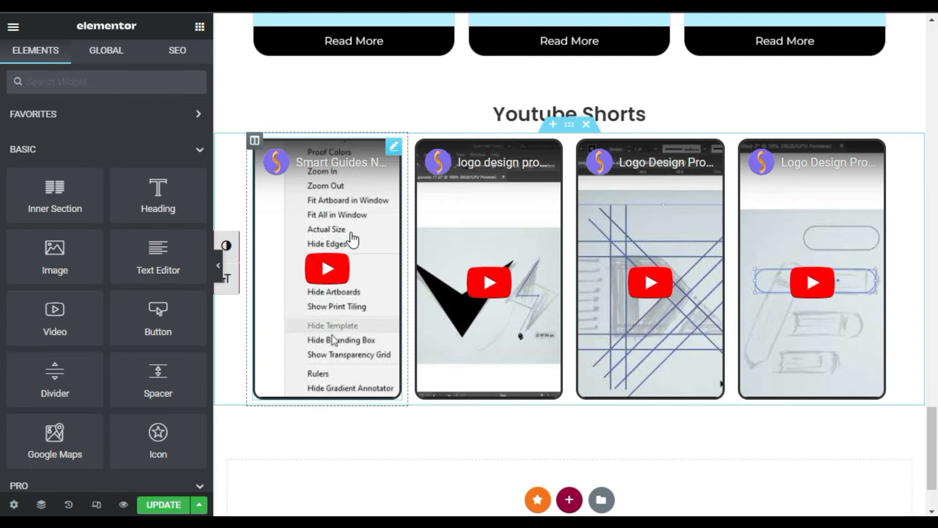
- Switch the first video's Image Overlay setting to Show
{"action": "left_click", "coordinate": [393, 146]}
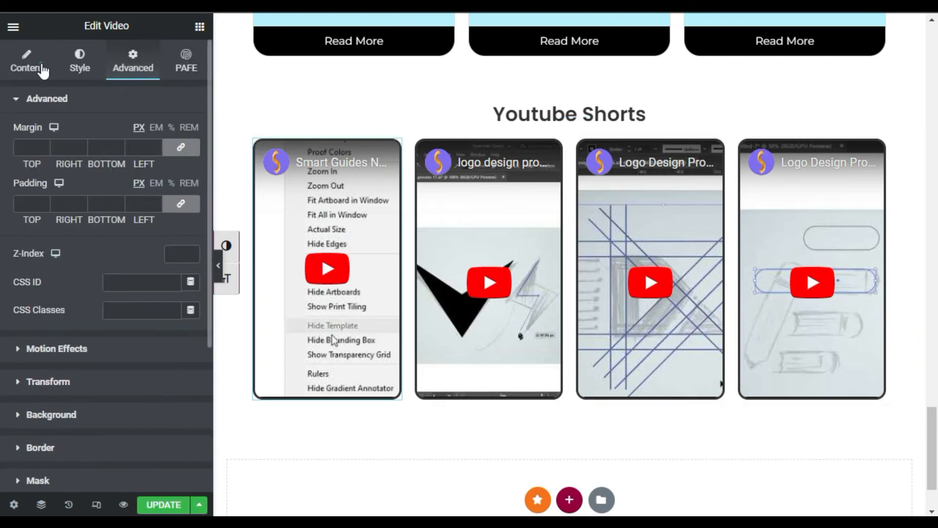
{"action": "left_click", "coordinate": [27, 61]}
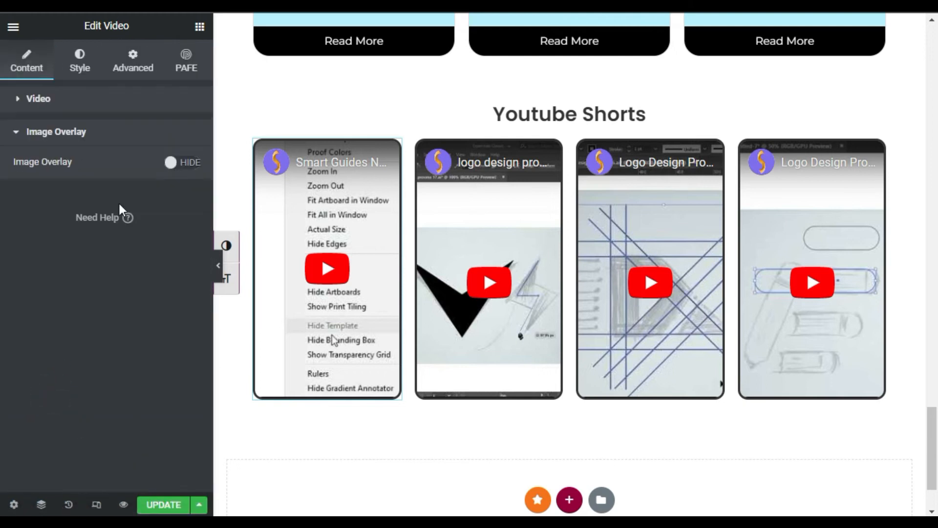
{"action": "left_click", "coordinate": [181, 162]}
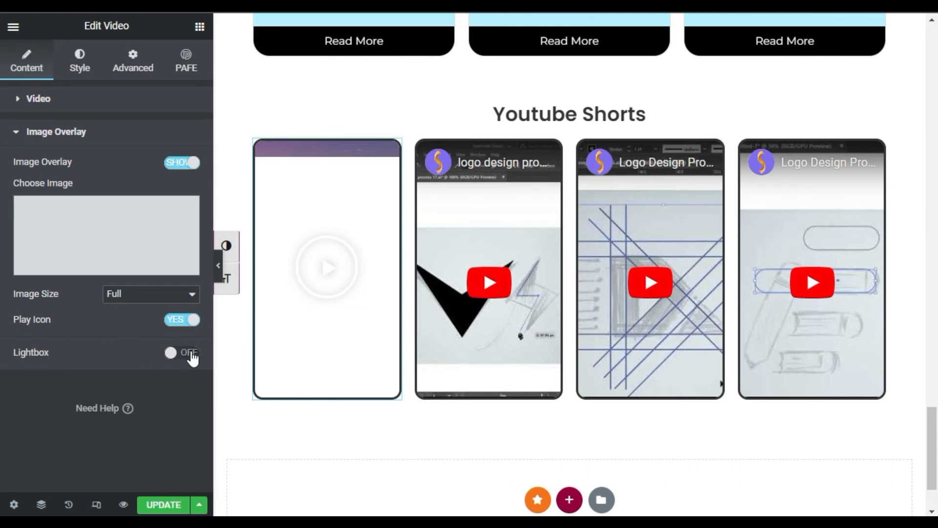
- Preview a placeholder overlay image on the first video, then set Image Overlay back to Hide
{"action": "left_click", "coordinate": [105, 235]}
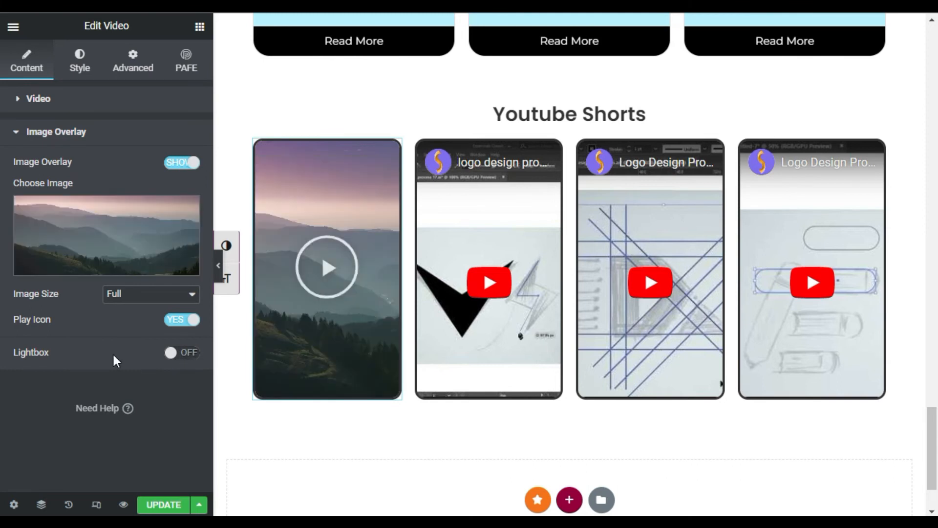
{"action": "left_click", "coordinate": [327, 268]}
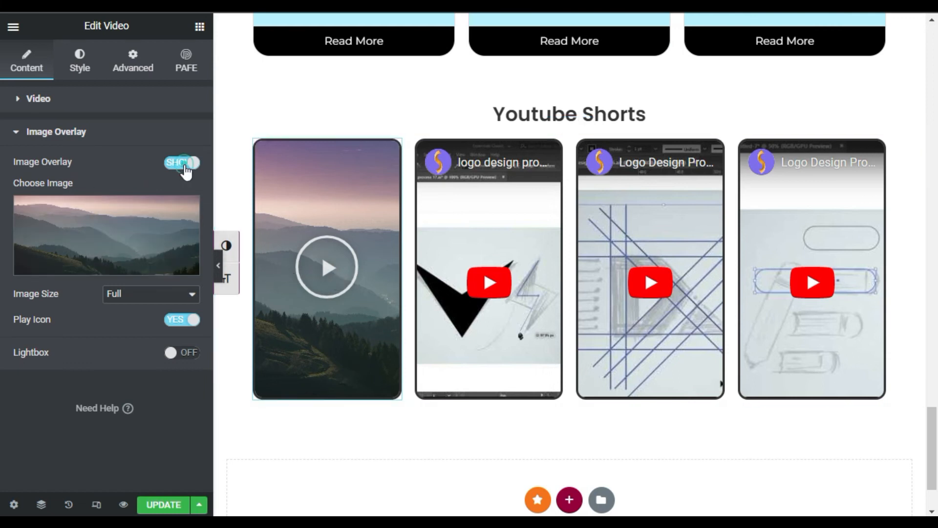
{"action": "left_click", "coordinate": [180, 162]}
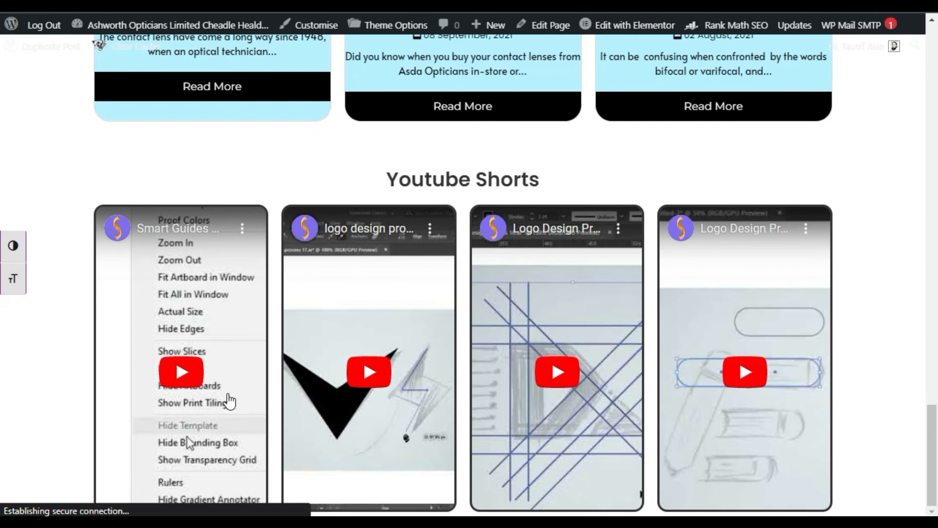
{"action": "mouse_move", "coordinate": [84, 308]}
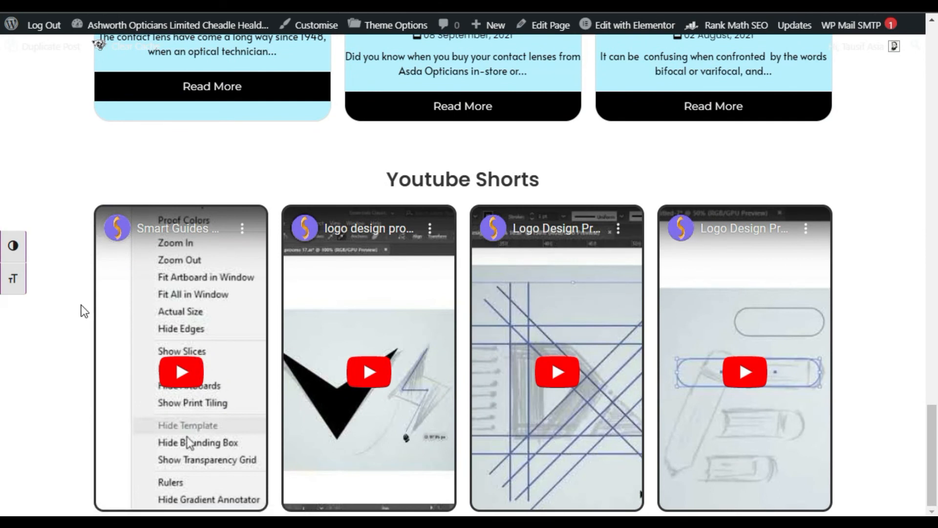
{"action": "mouse_move", "coordinate": [88, 318]}
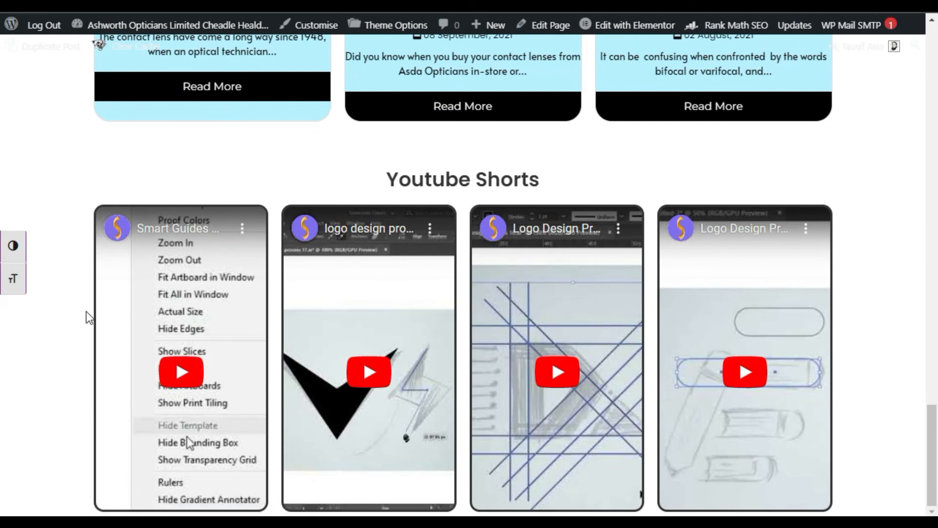